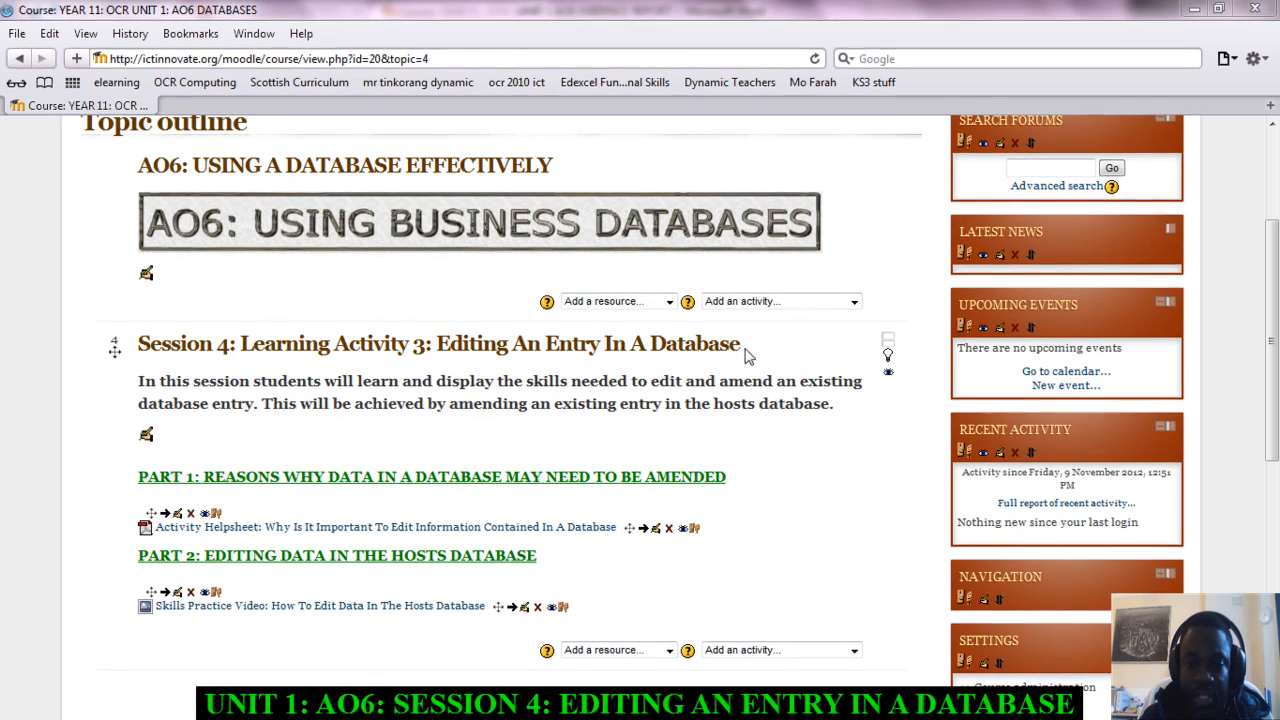
Highlight the session's introductory description paragraph in Moodle, then deselect it.
{"action": "triple_click", "coordinate": [440, 344]}
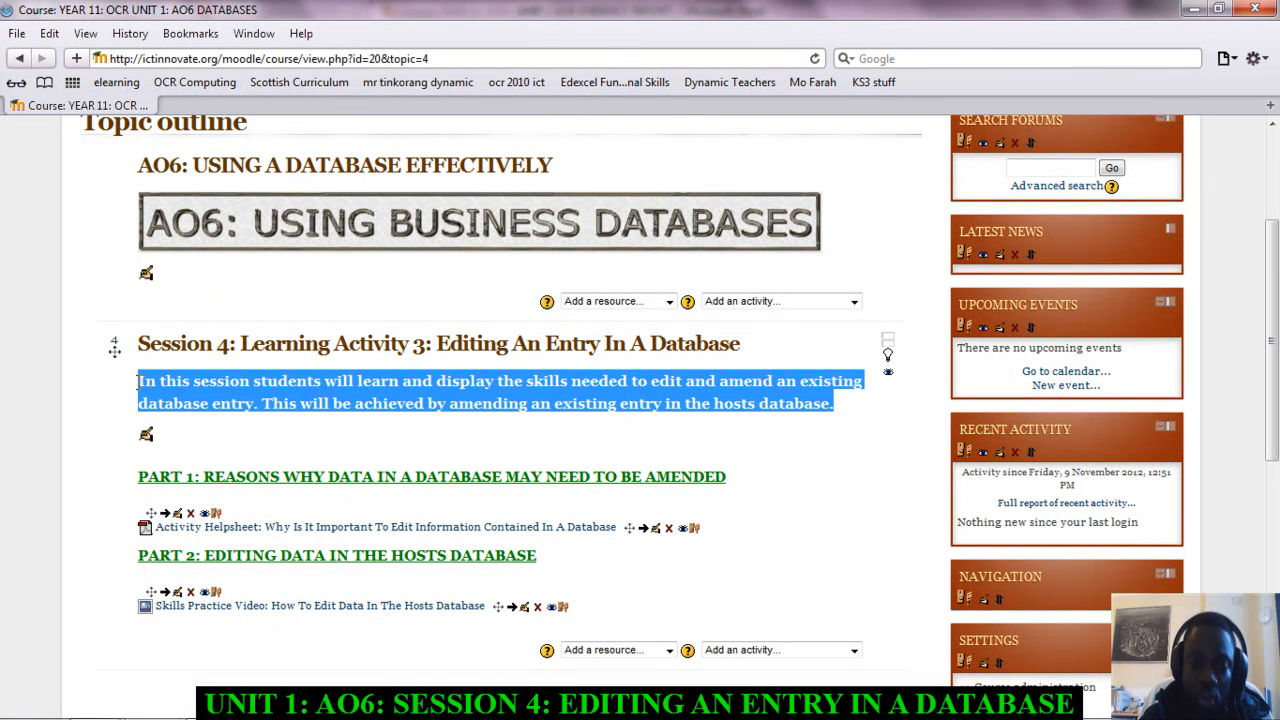
{"action": "left_click", "coordinate": [300, 438]}
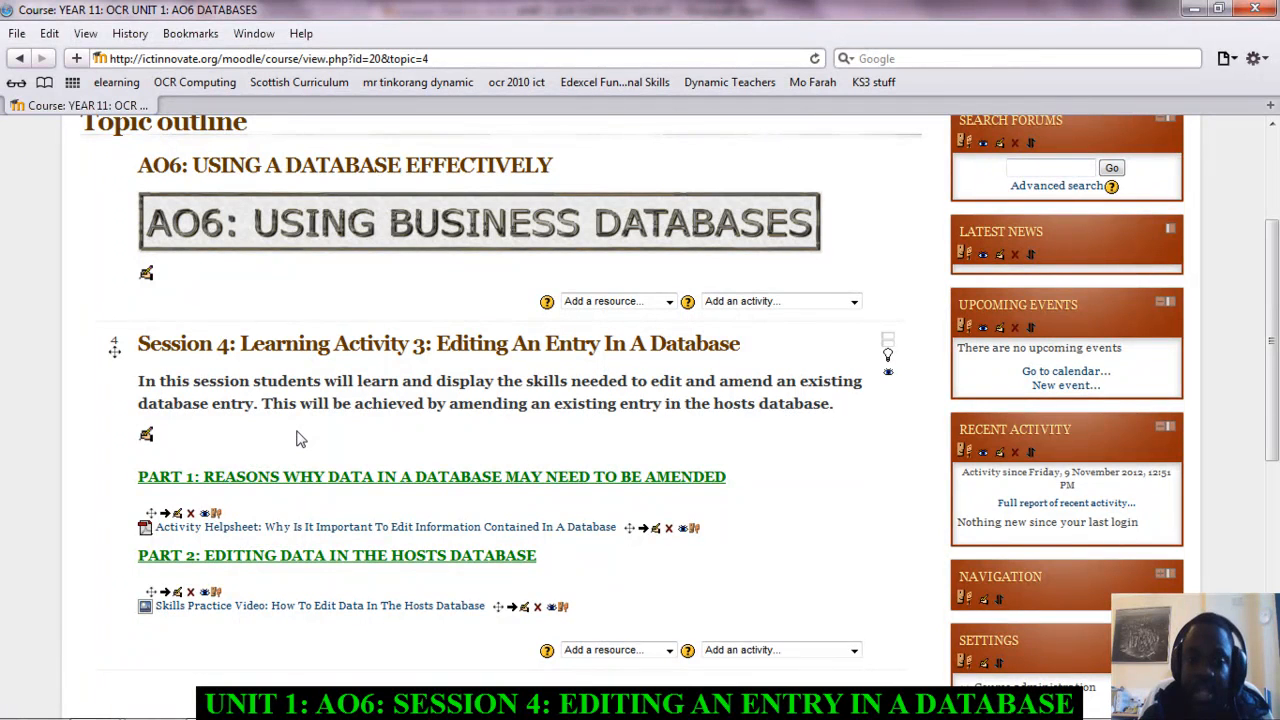
{"action": "mouse_move", "coordinate": [296, 472]}
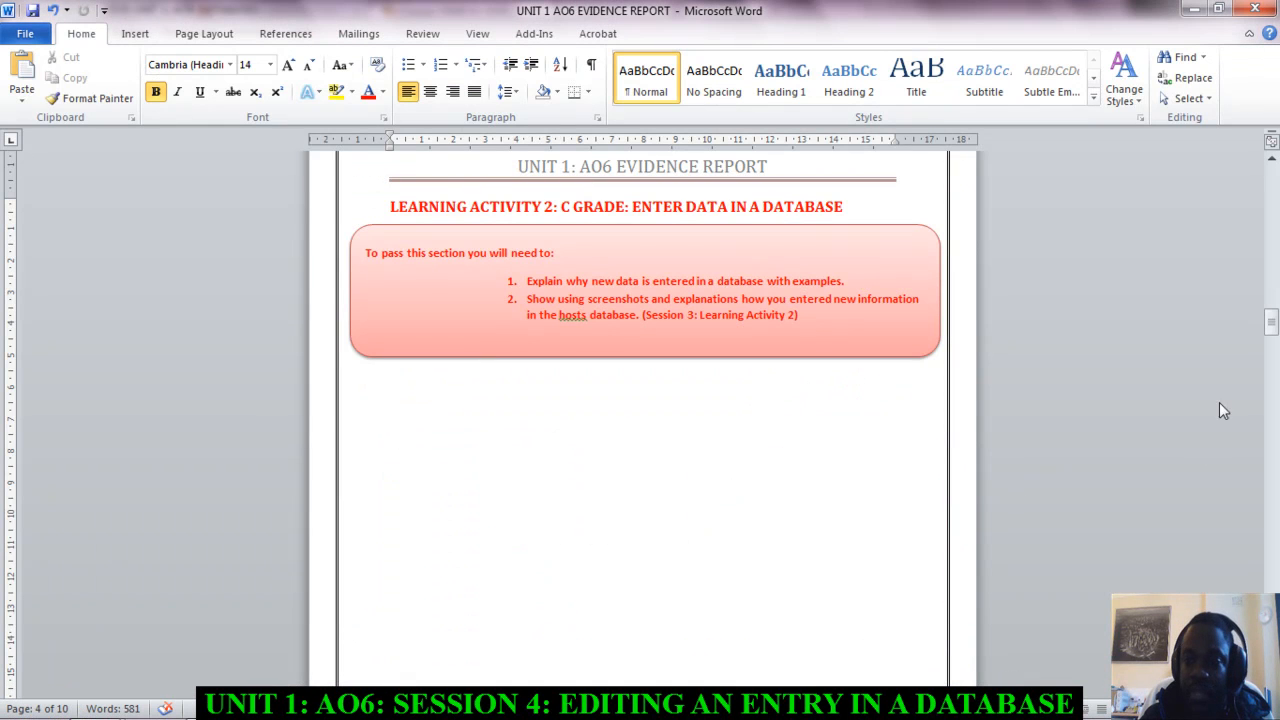
Review the Learning Activity 3 edit-a-database requirements in the Word report and return to the course page.
{"action": "scroll", "scroll_direction": "down", "scroll_amount": 3}
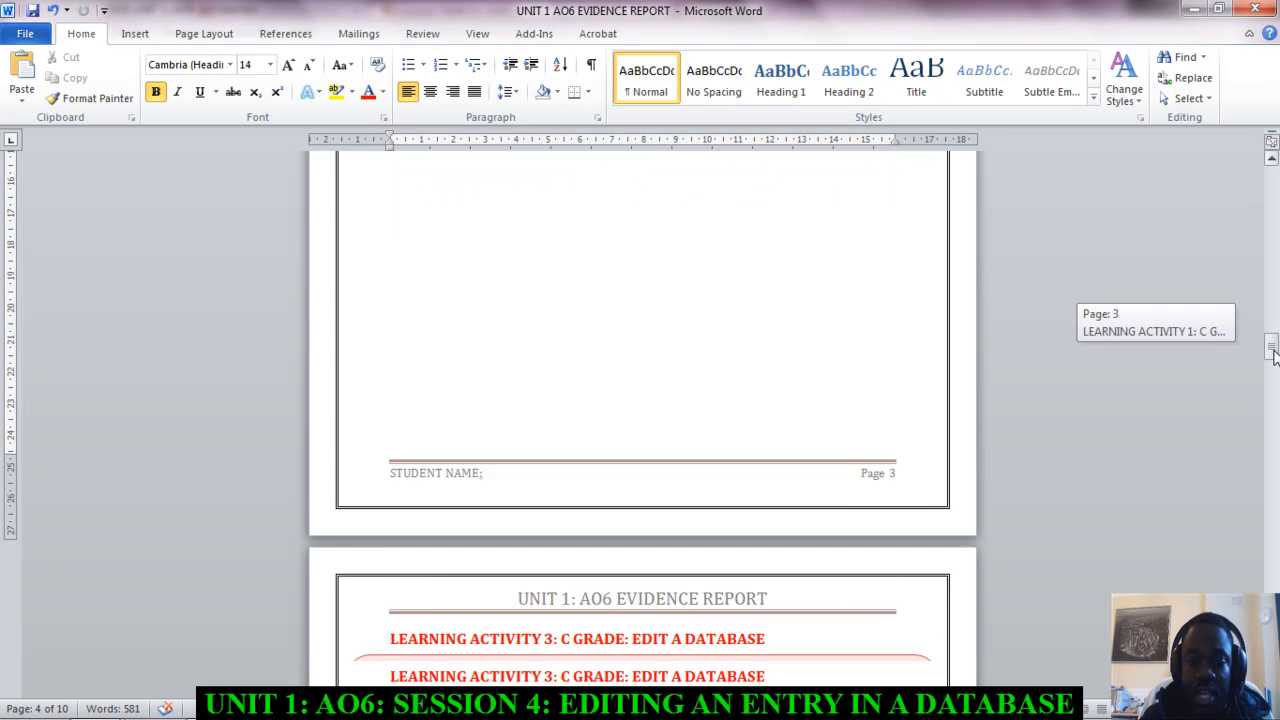
{"action": "scroll", "scroll_direction": "down", "scroll_amount": 3}
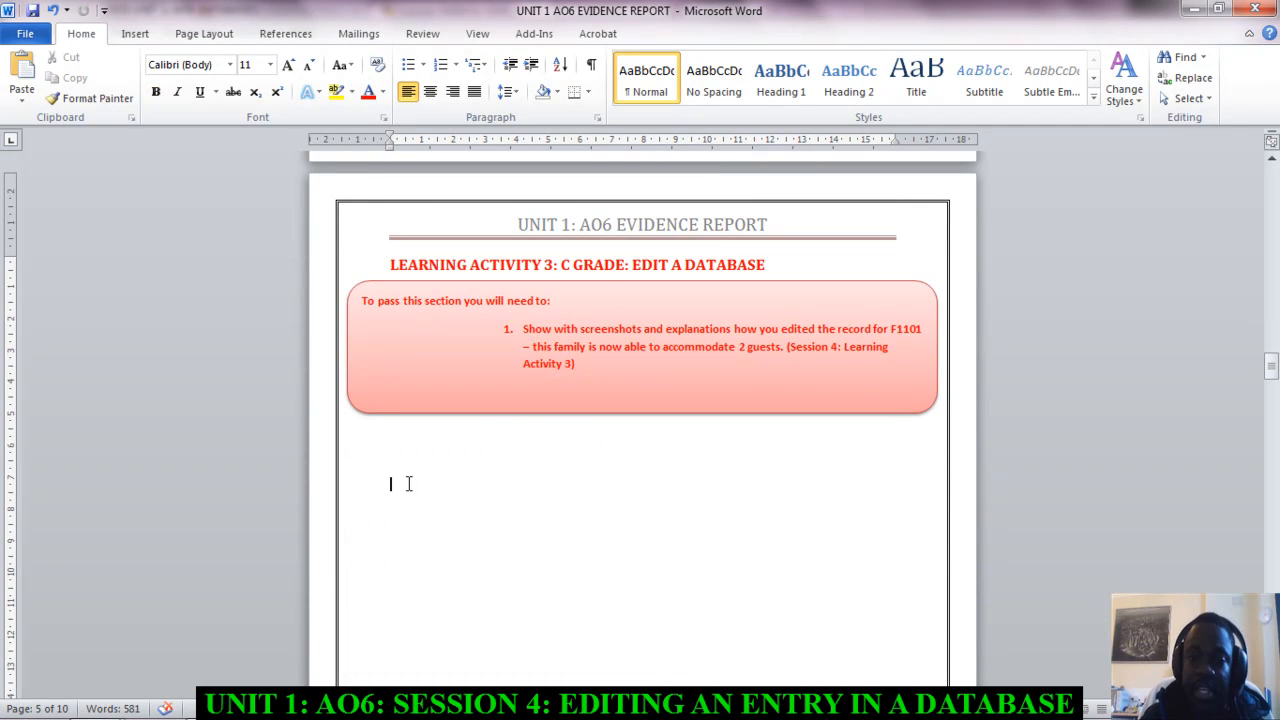
{"action": "mouse_move", "coordinate": [436, 456]}
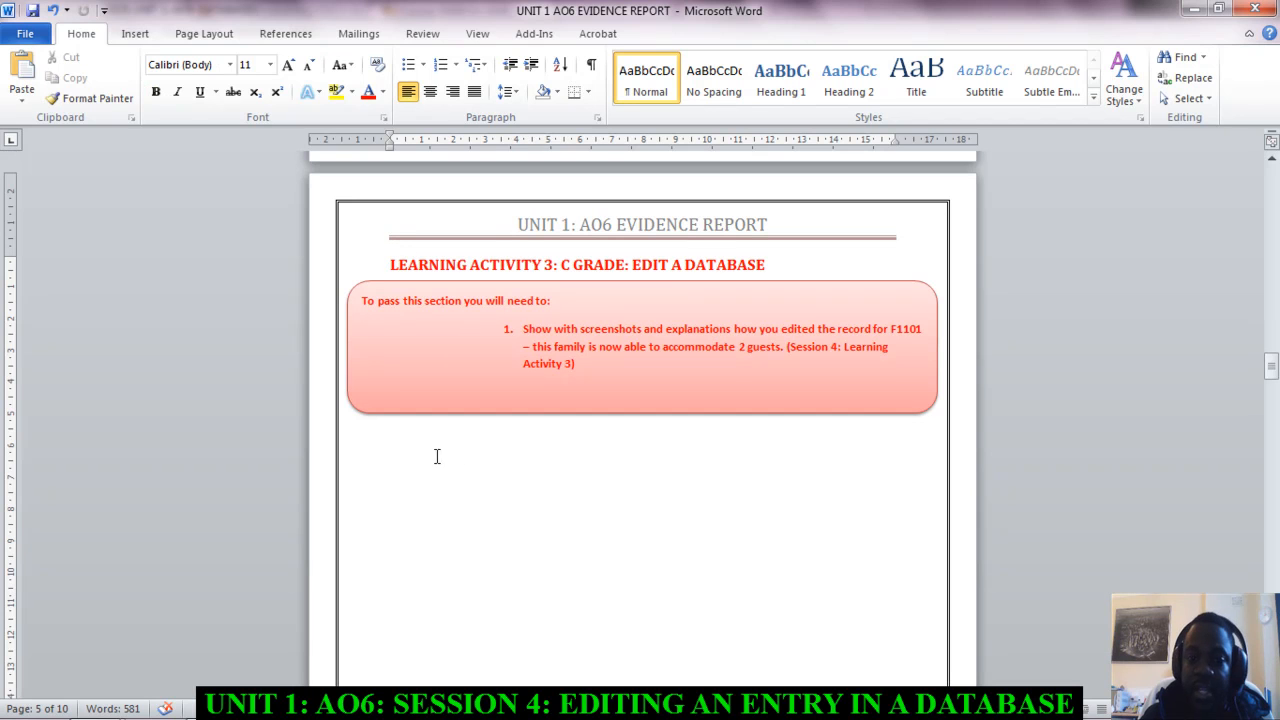
{"action": "mouse_move", "coordinate": [518, 452]}
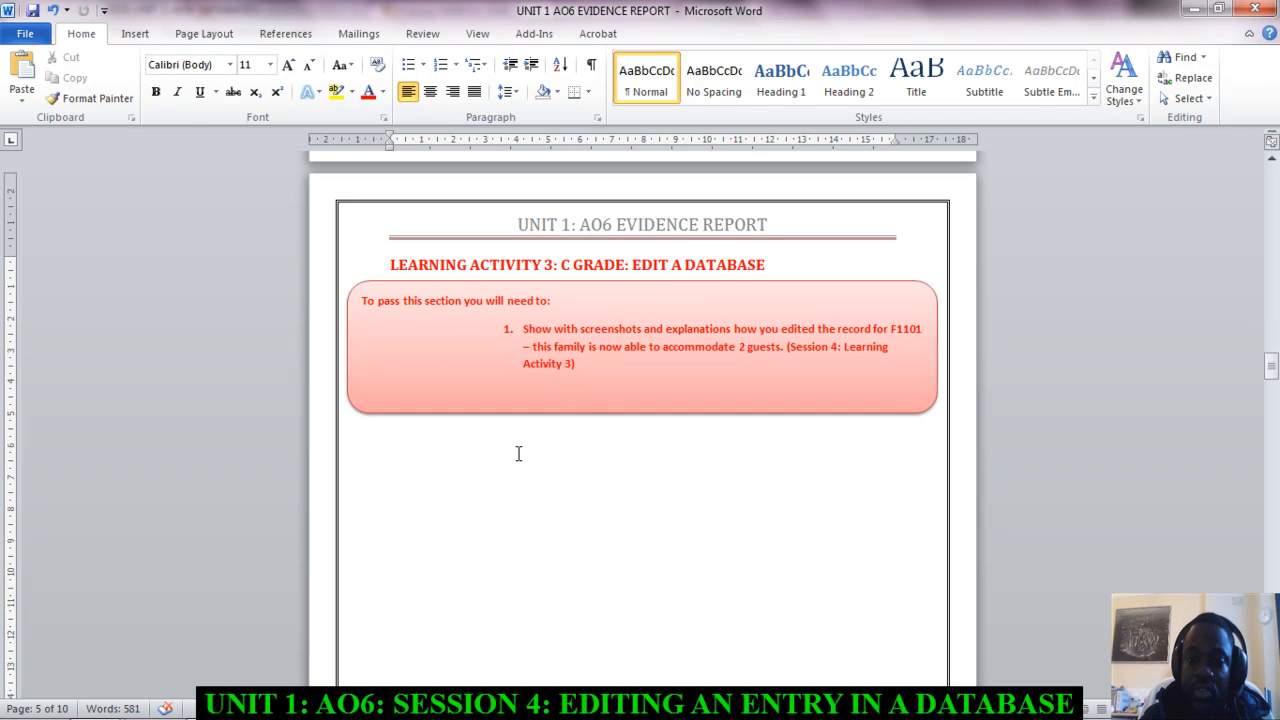
{"action": "mouse_move", "coordinate": [608, 460]}
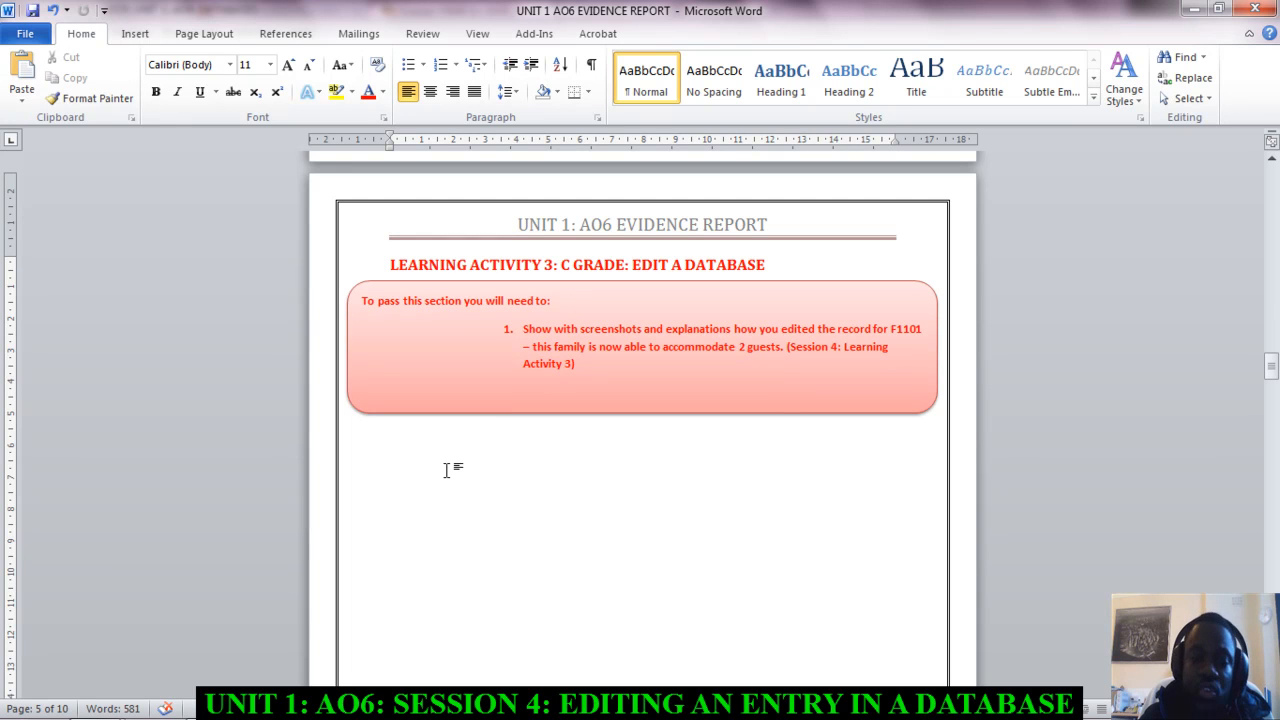
{"action": "left_click", "coordinate": [390, 456]}
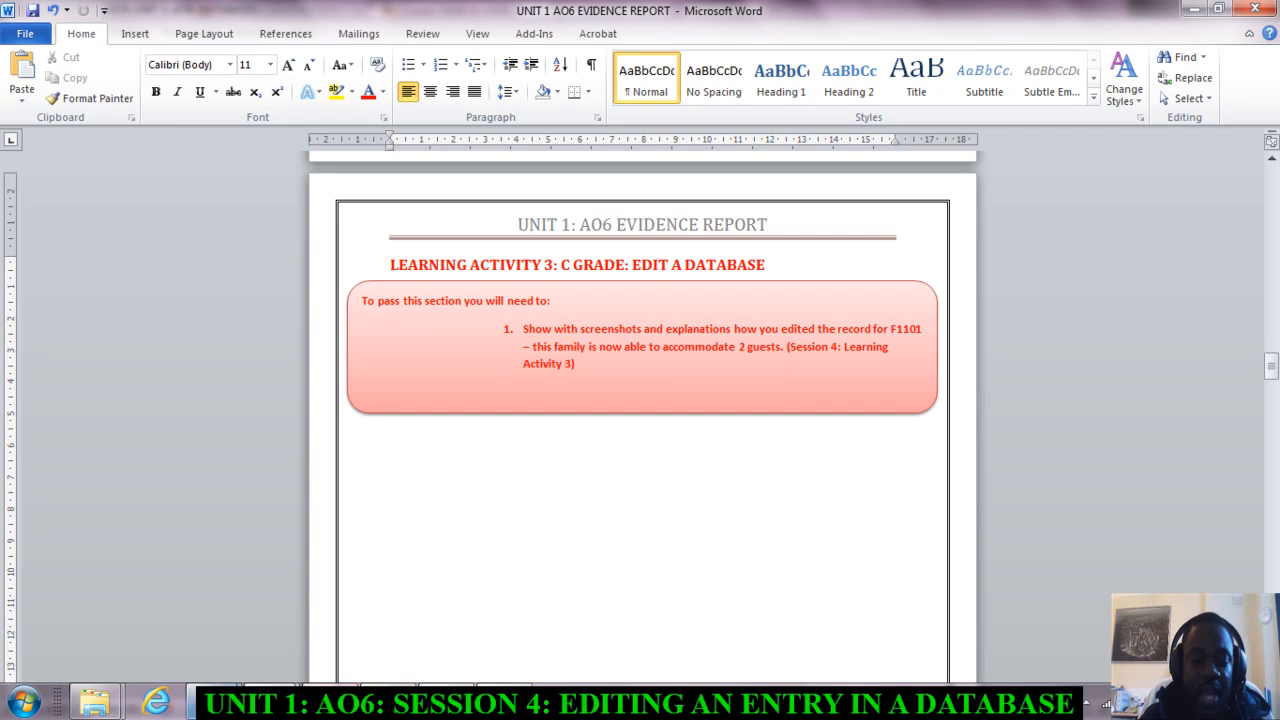
{"action": "left_click", "coordinate": [148, 700]}
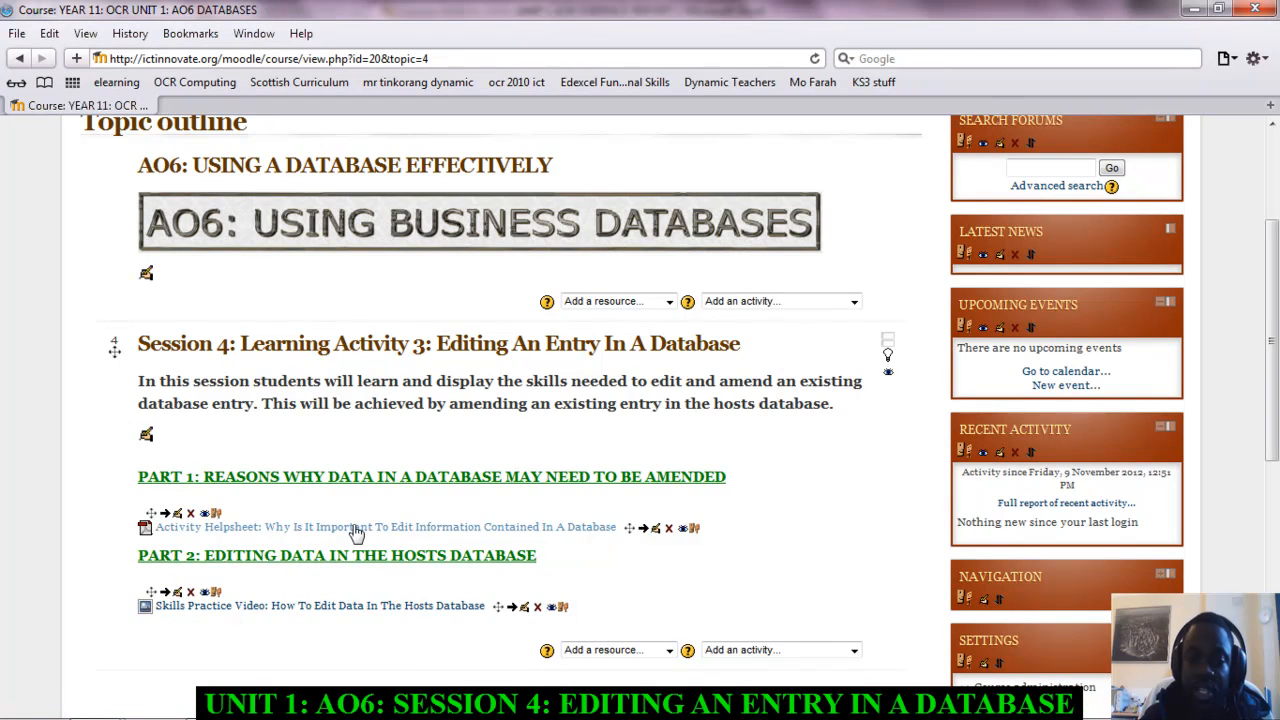
{"action": "mouse_move", "coordinate": [490, 536]}
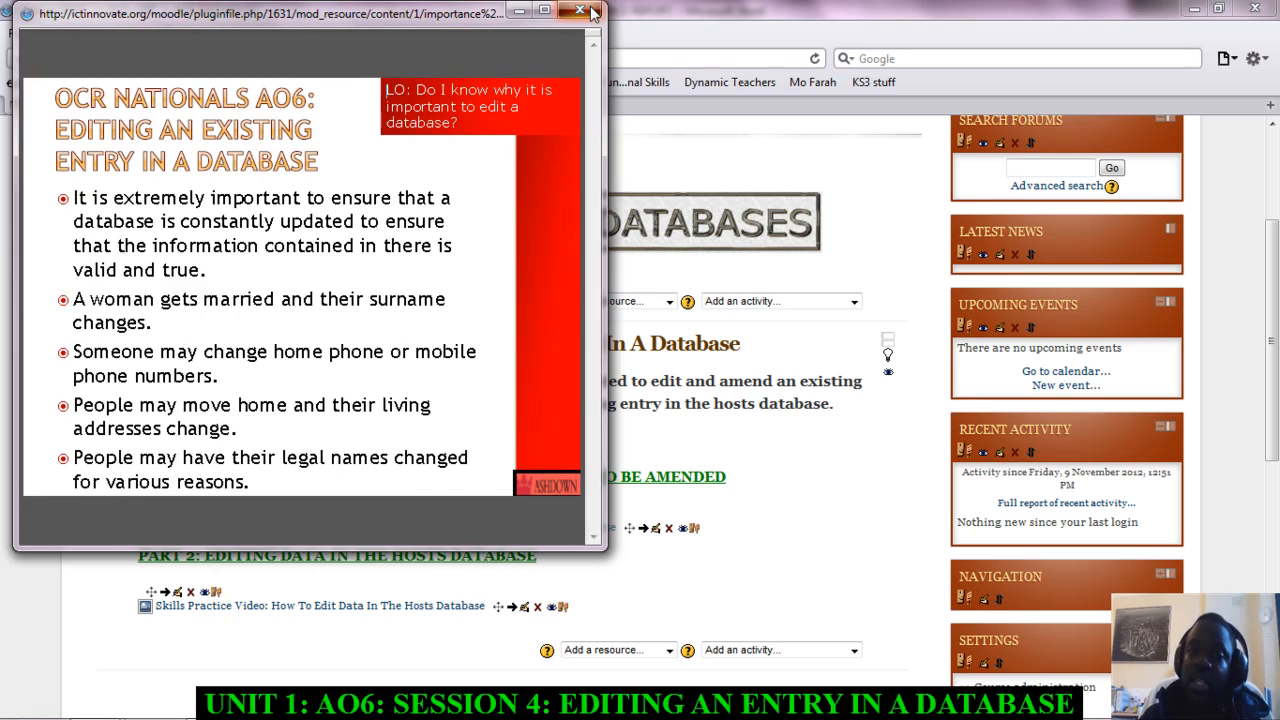
{"action": "left_click", "coordinate": [580, 12]}
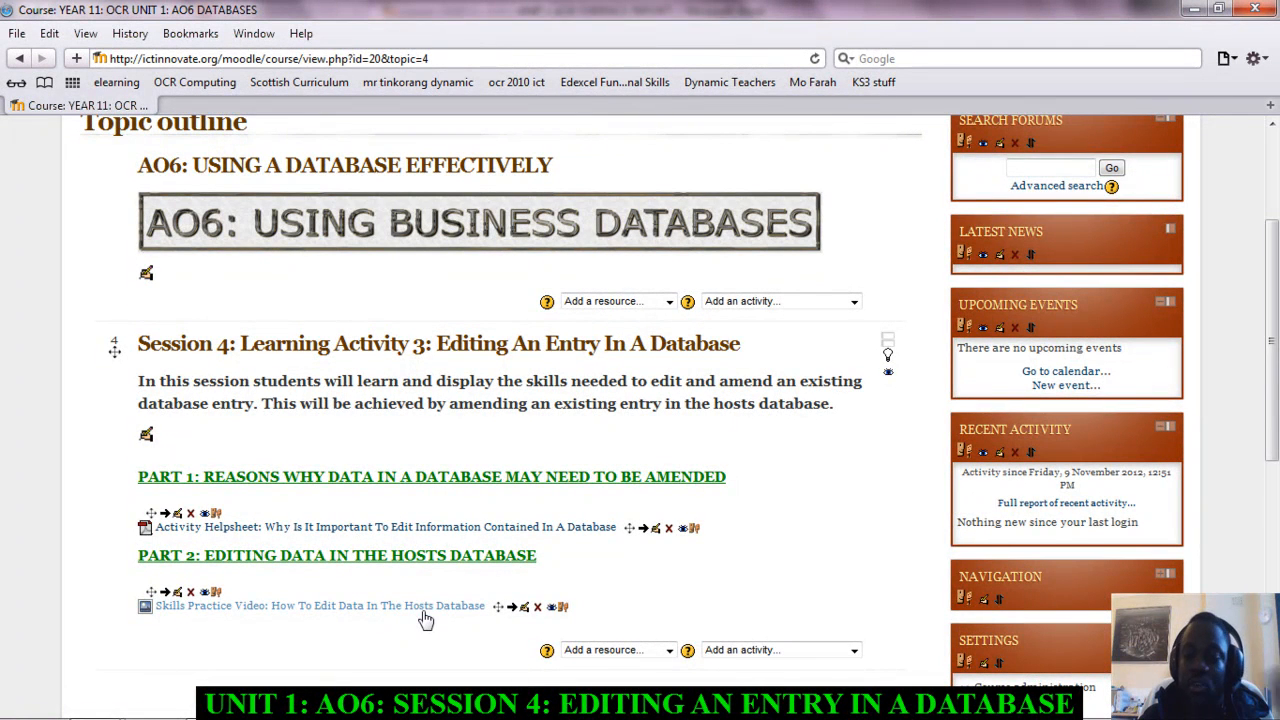
{"action": "mouse_move", "coordinate": [436, 630]}
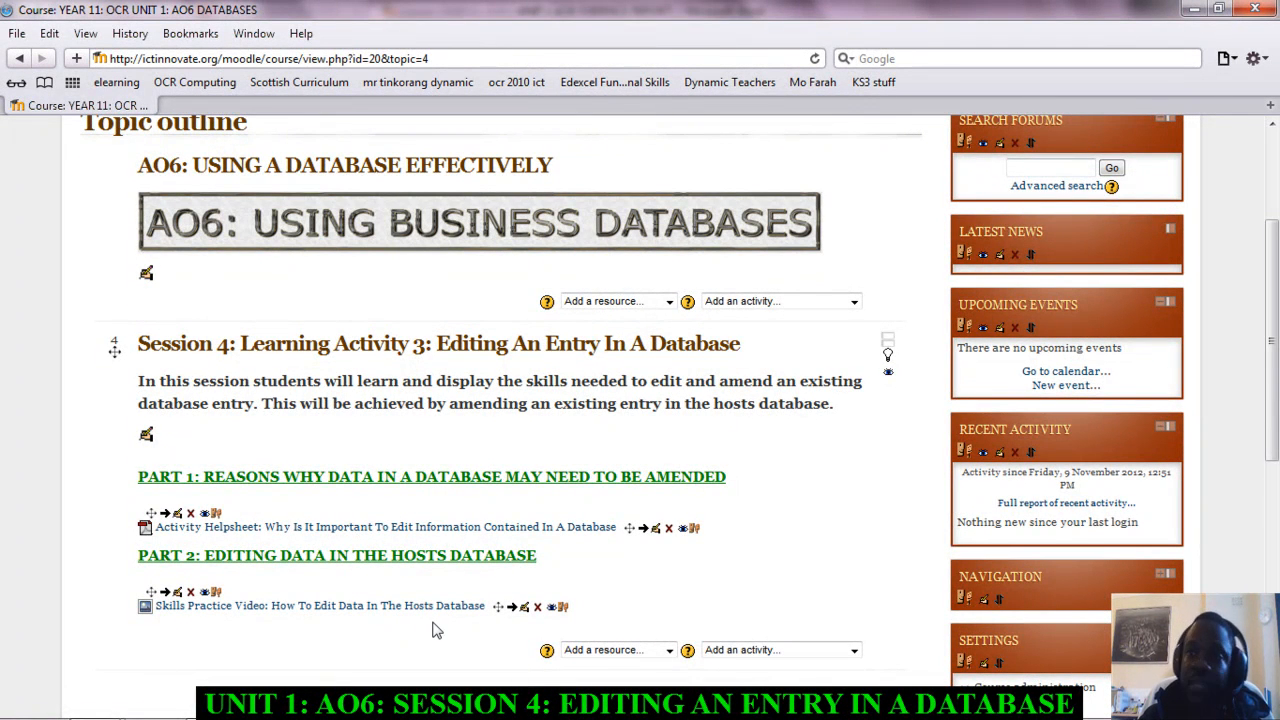